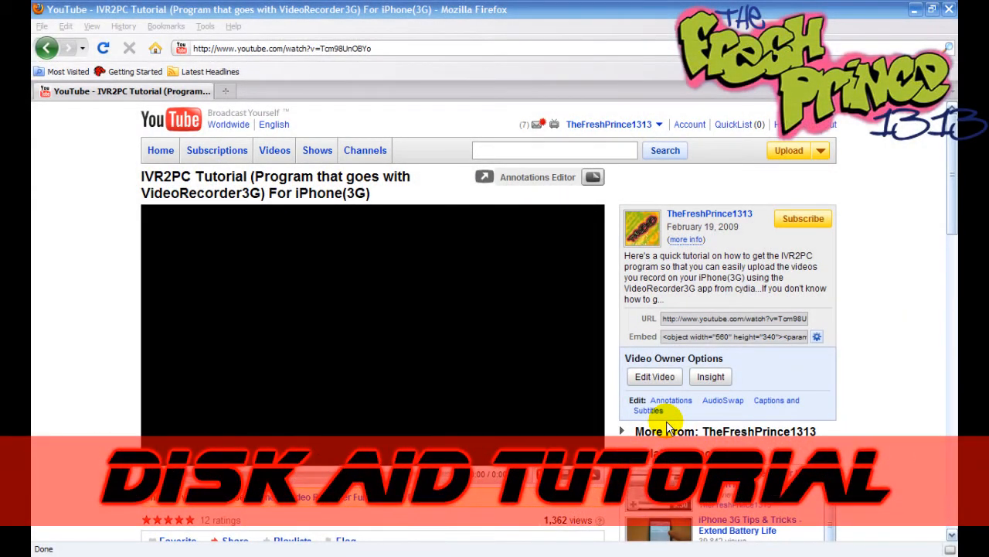
mouse_move(293, 337)
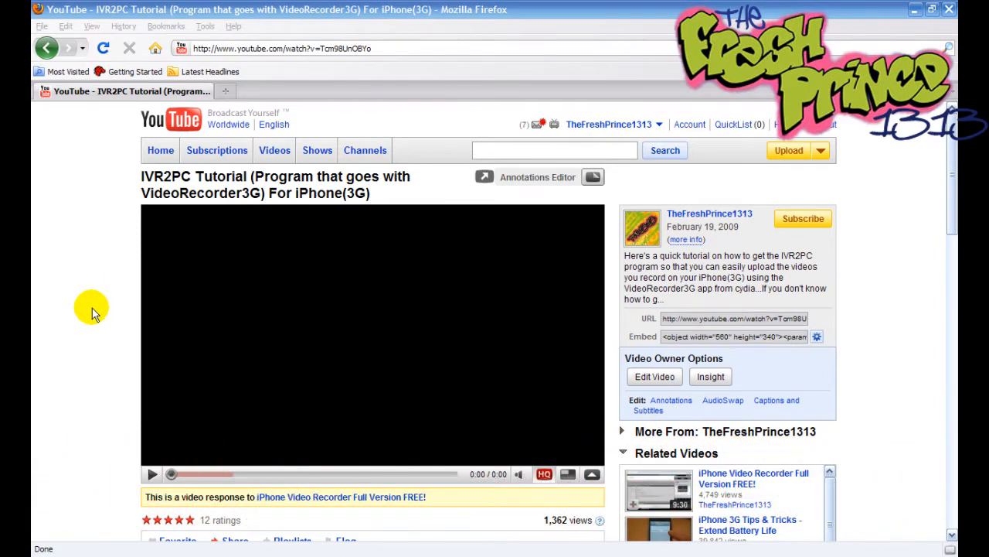
mouse_move(105, 266)
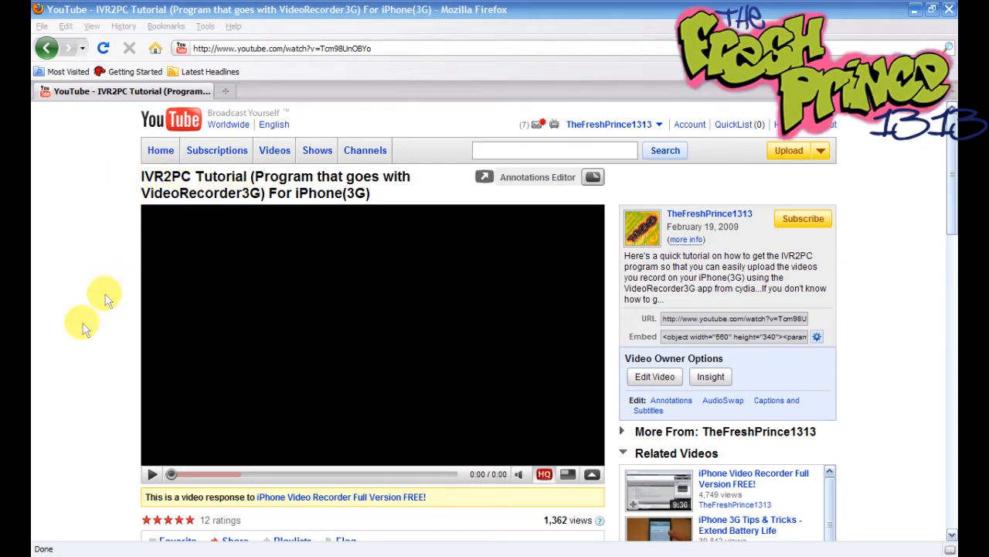
Scroll the current page, then start a new blank browser tab
scroll("down", 3)
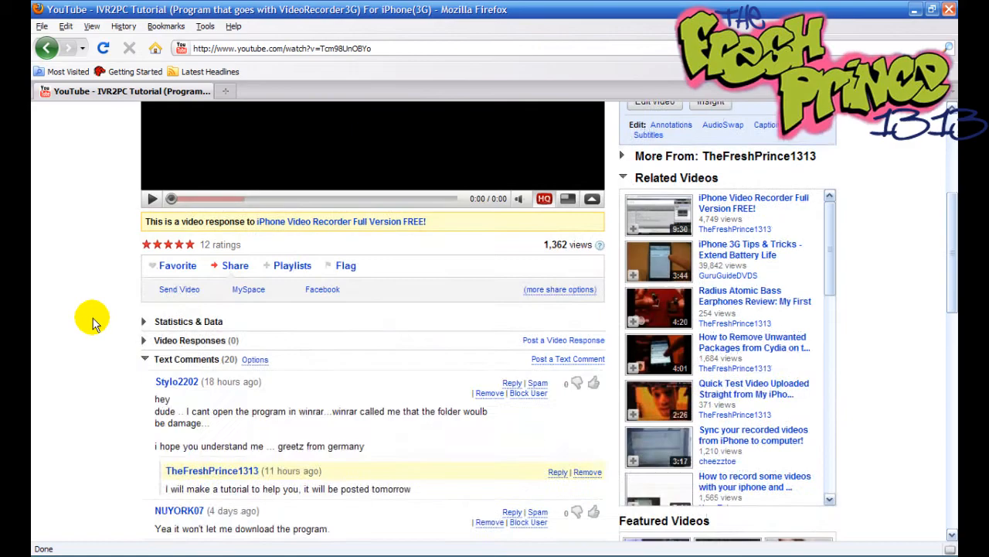
scroll("down", 3)
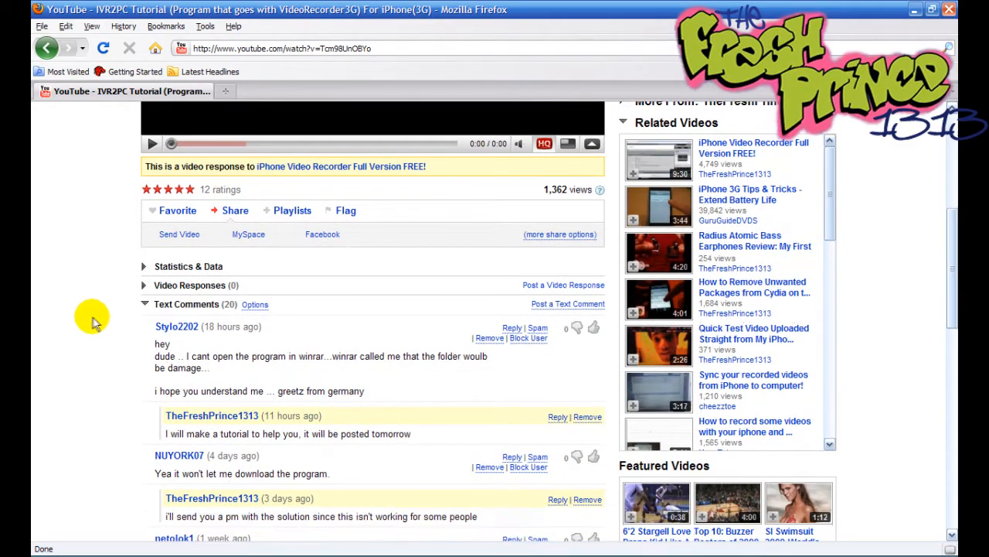
scroll("down", 3)
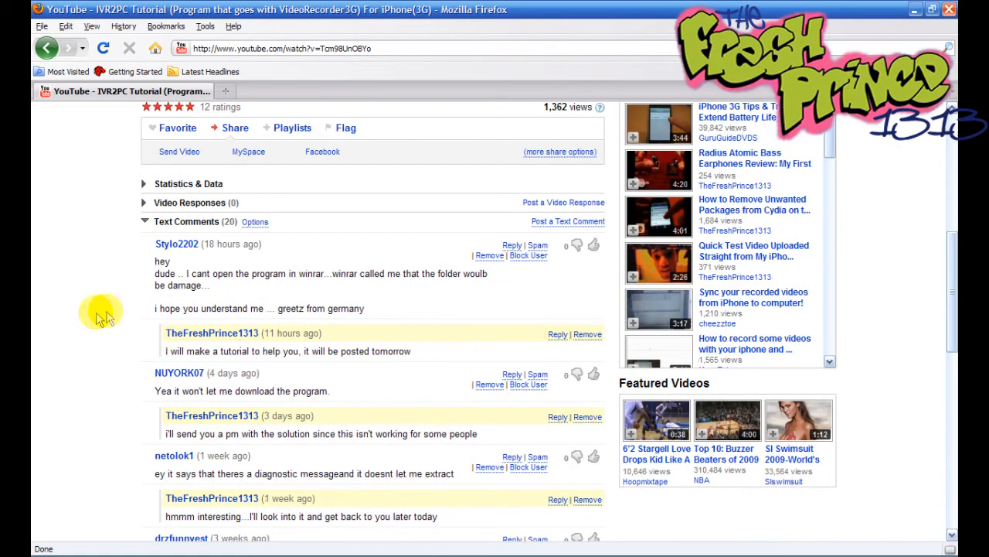
double_click(201, 273)
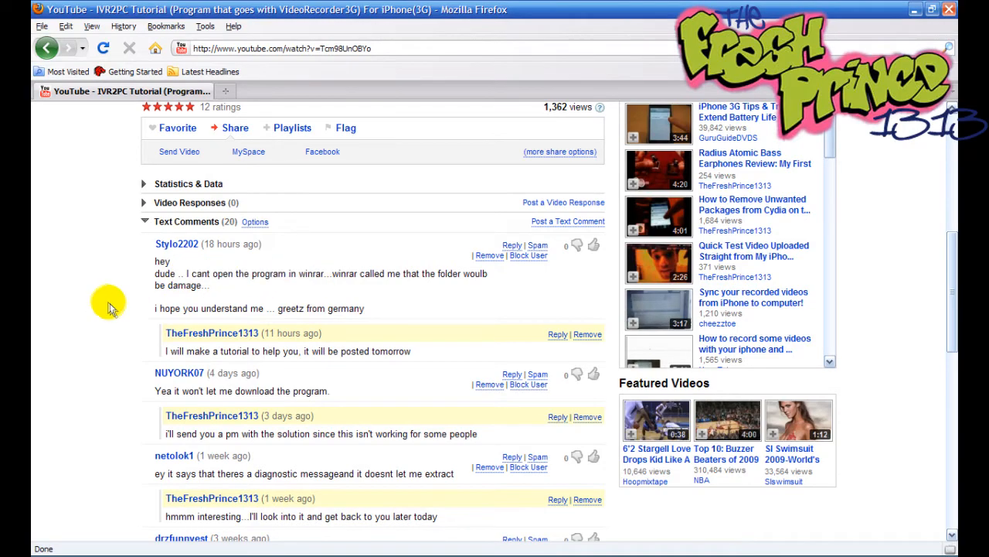
scroll("up", 3)
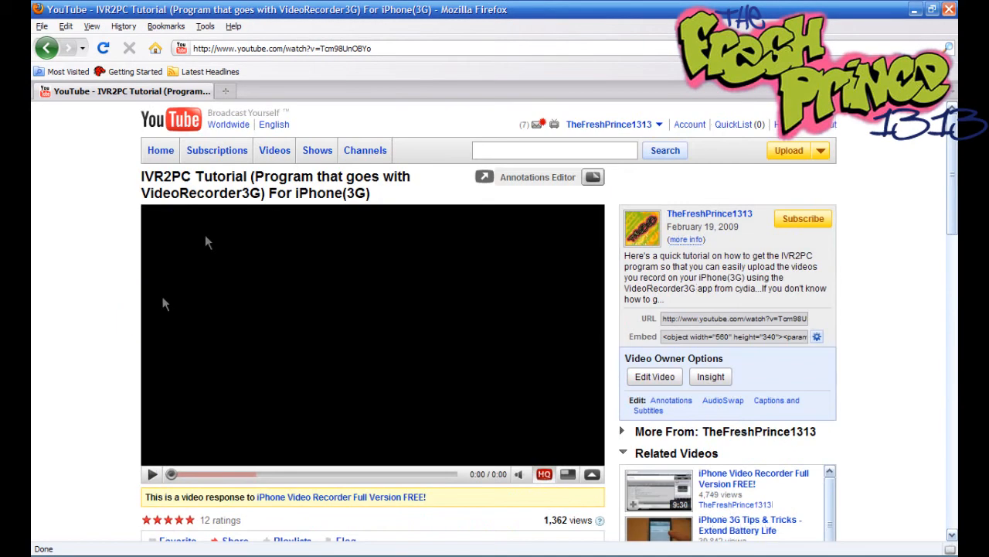
left_click(406, 92)
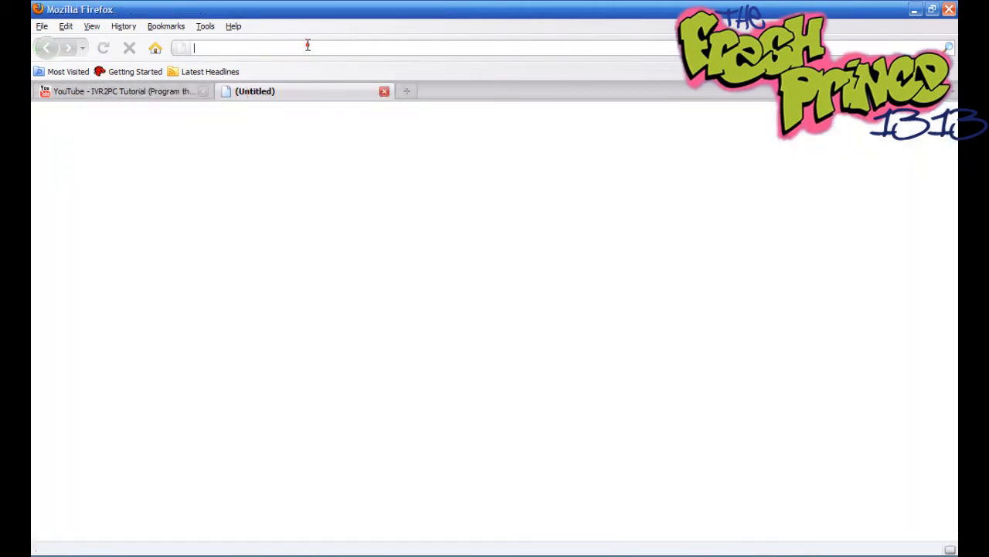
Go to Google and search for "disk aid"
type("gooo")
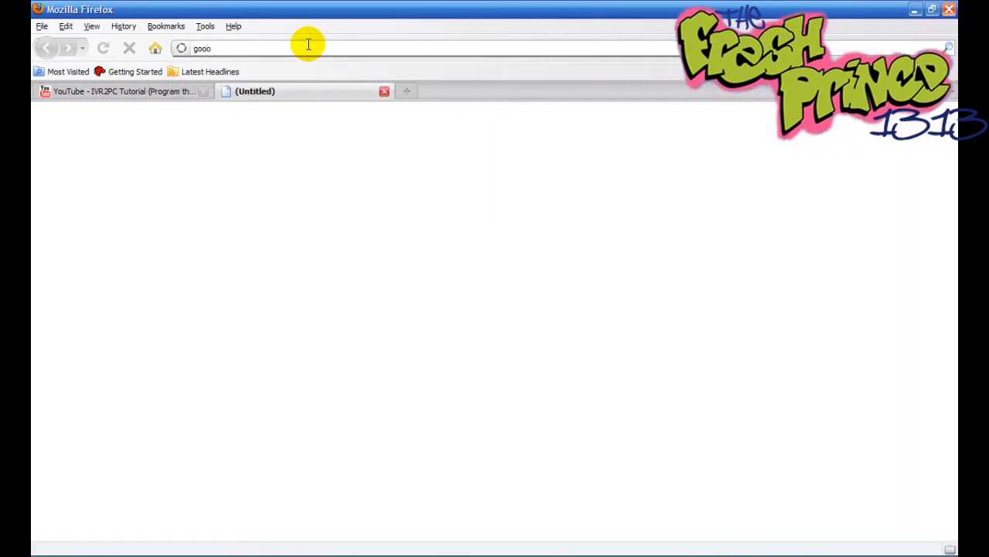
type("l")
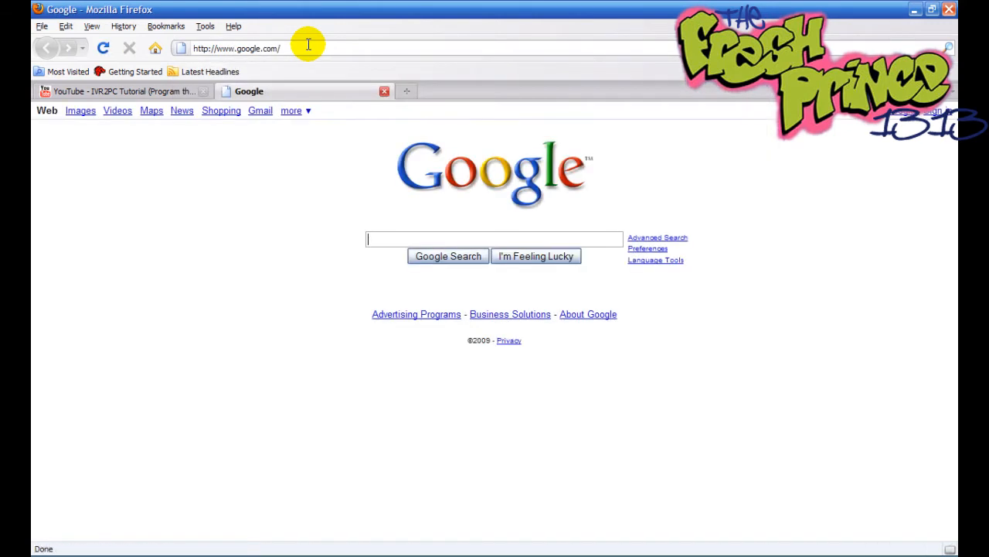
type("d")
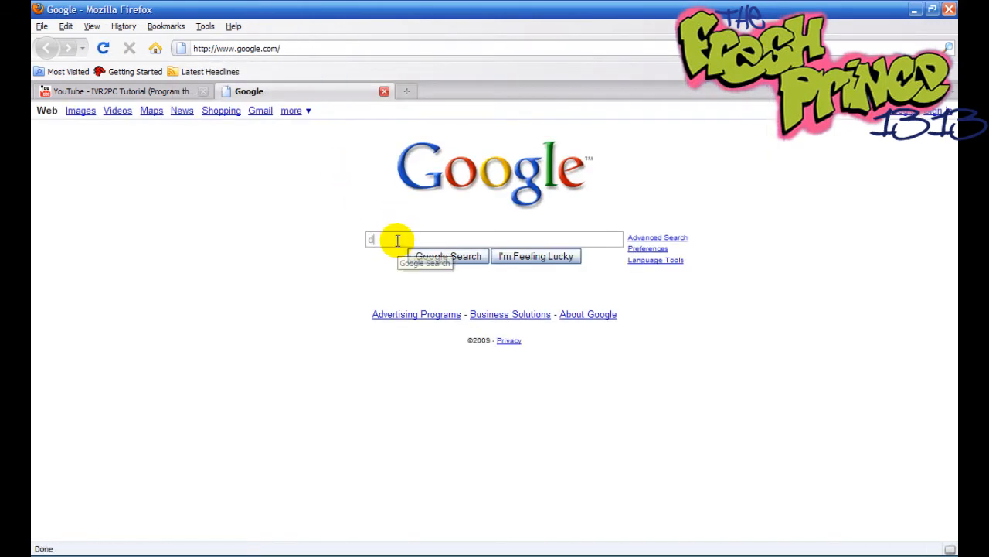
type("isk")
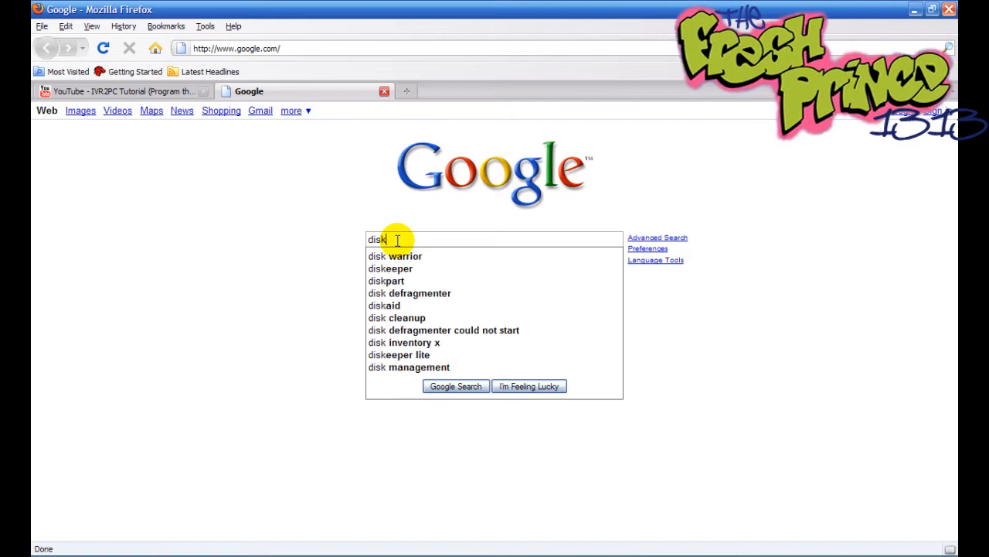
type("aid")
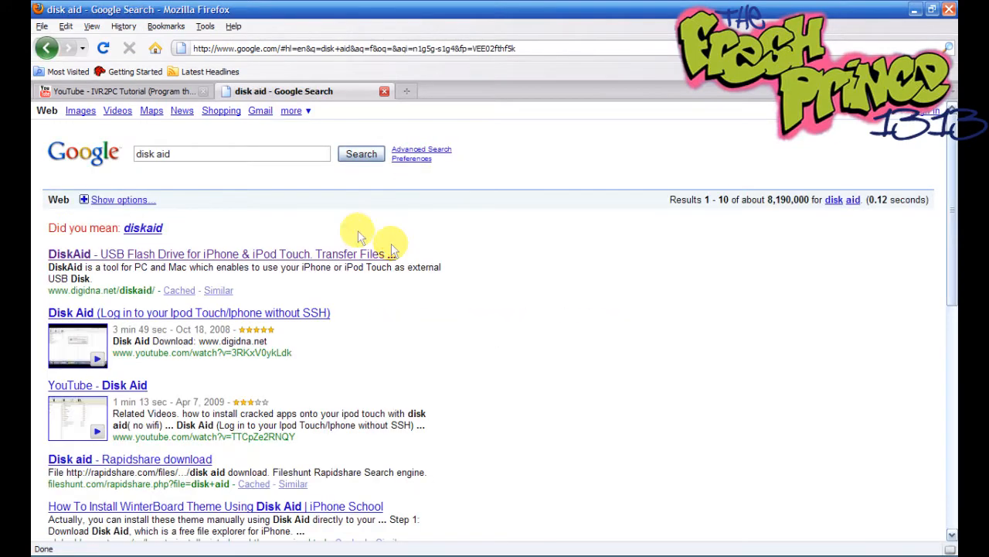
mouse_move(152, 254)
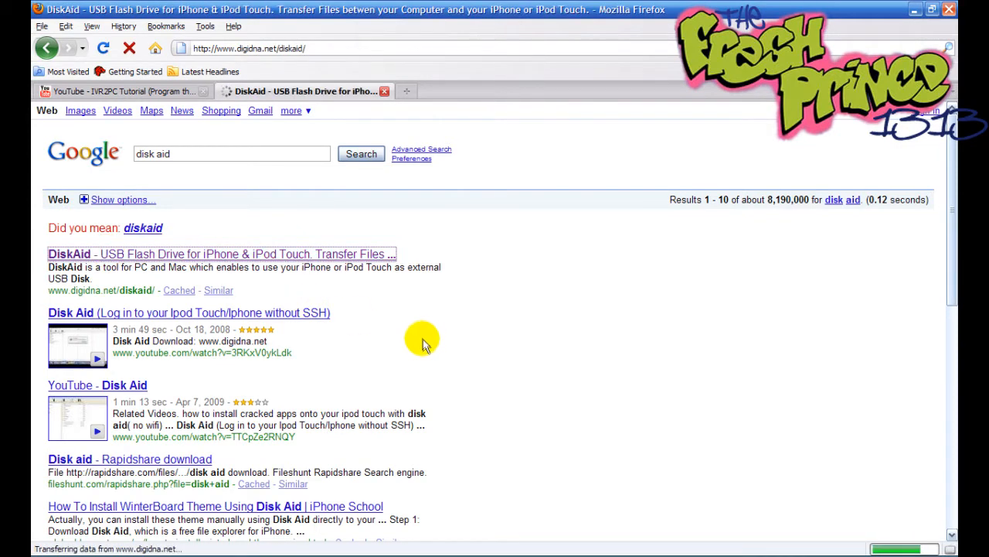
Scroll down the DiskAid product page to reach its Download button
left_click(222, 253)
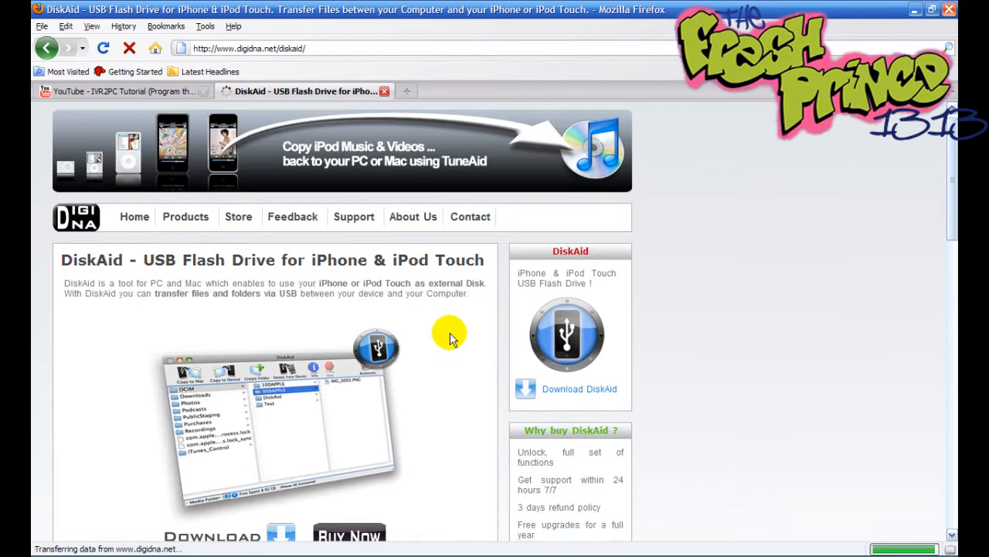
scroll("down", 3)
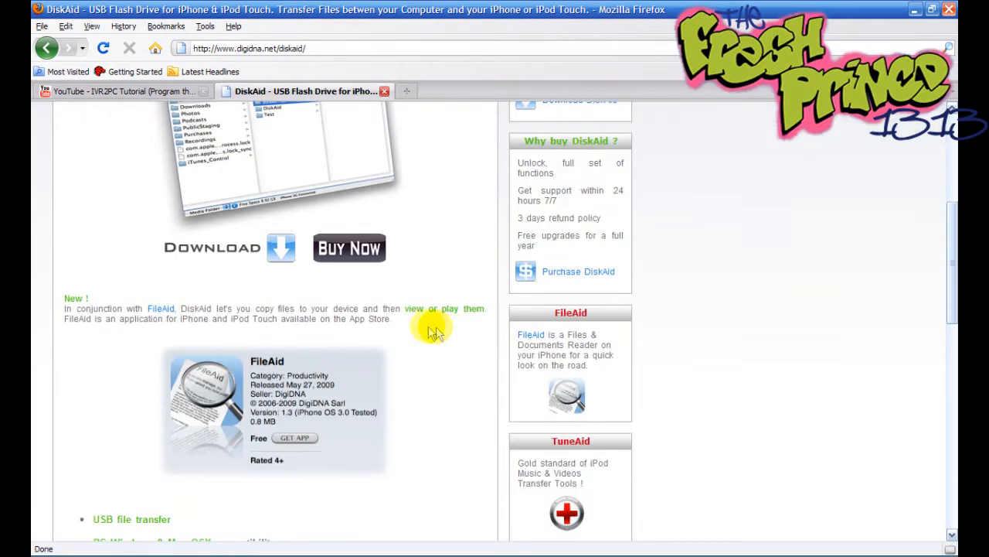
left_click(224, 248)
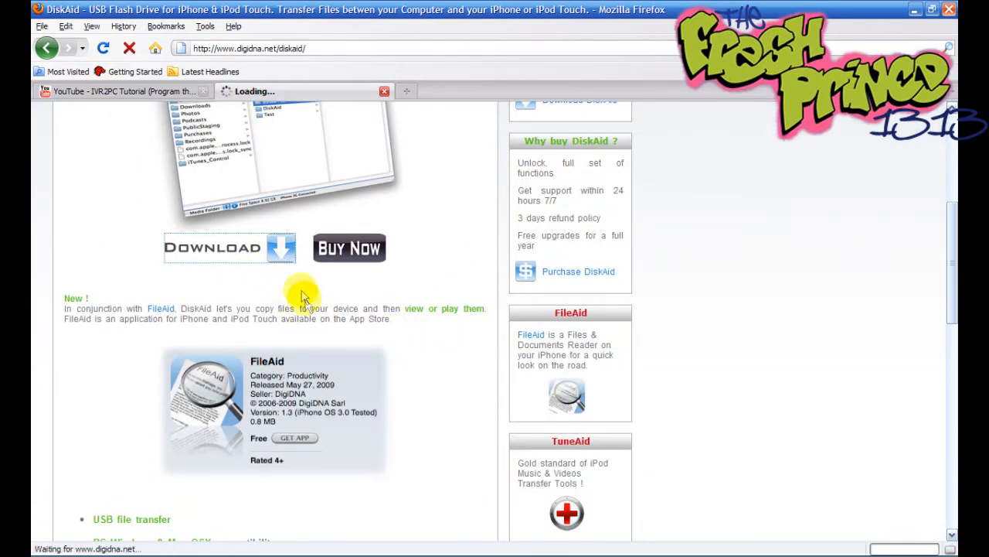
mouse_move(323, 300)
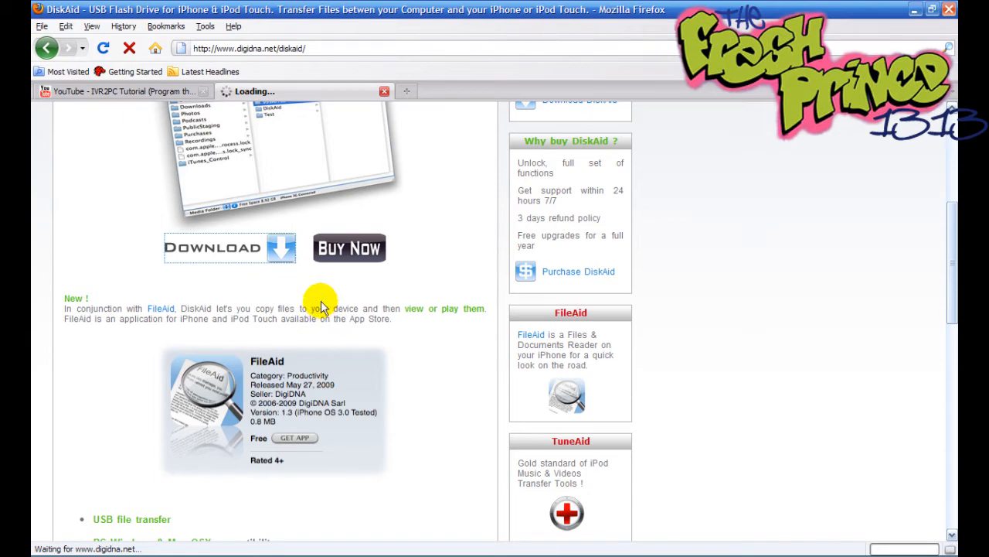
mouse_move(434, 301)
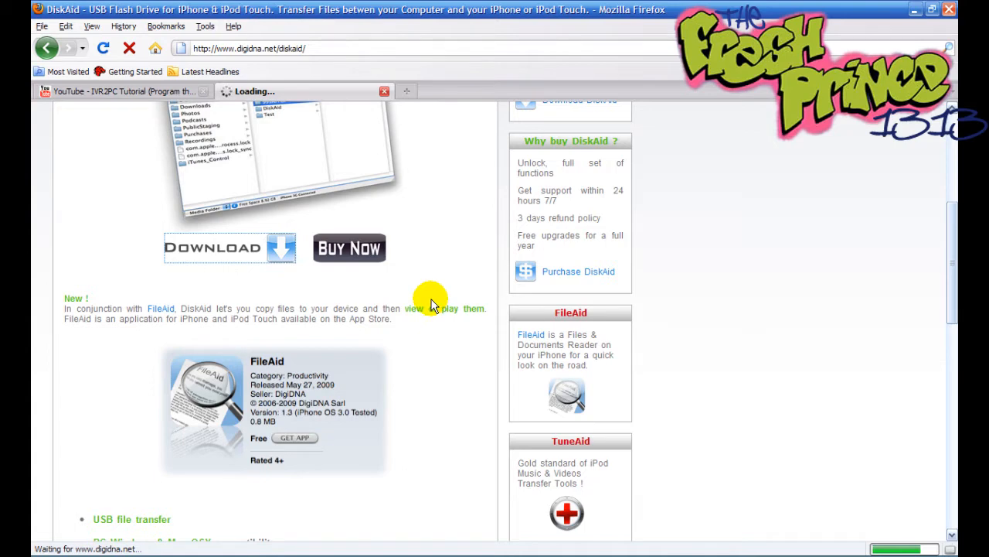
Download DiskAid 3.1 for PC and save the installer file
left_click(228, 247)
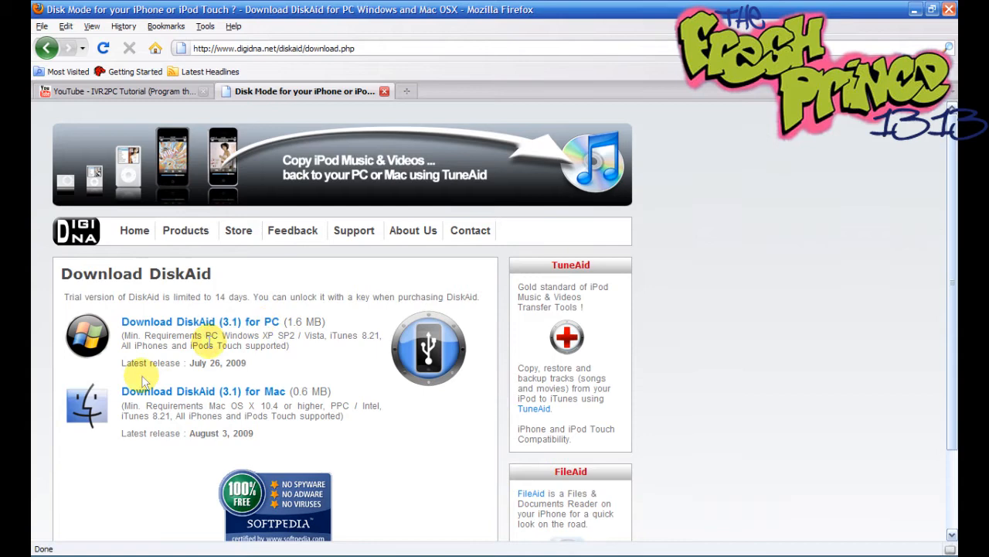
mouse_move(303, 352)
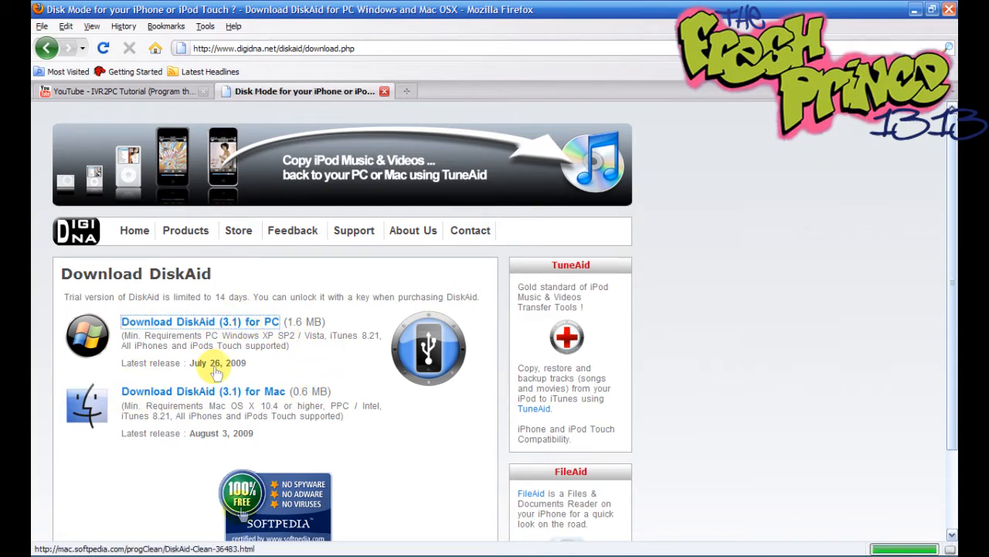
left_click(199, 321)
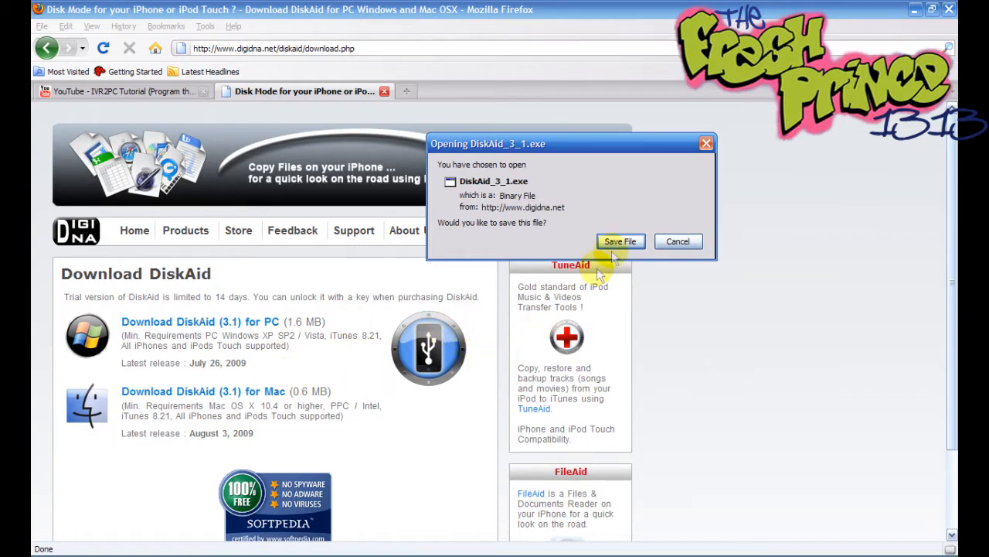
left_click(622, 242)
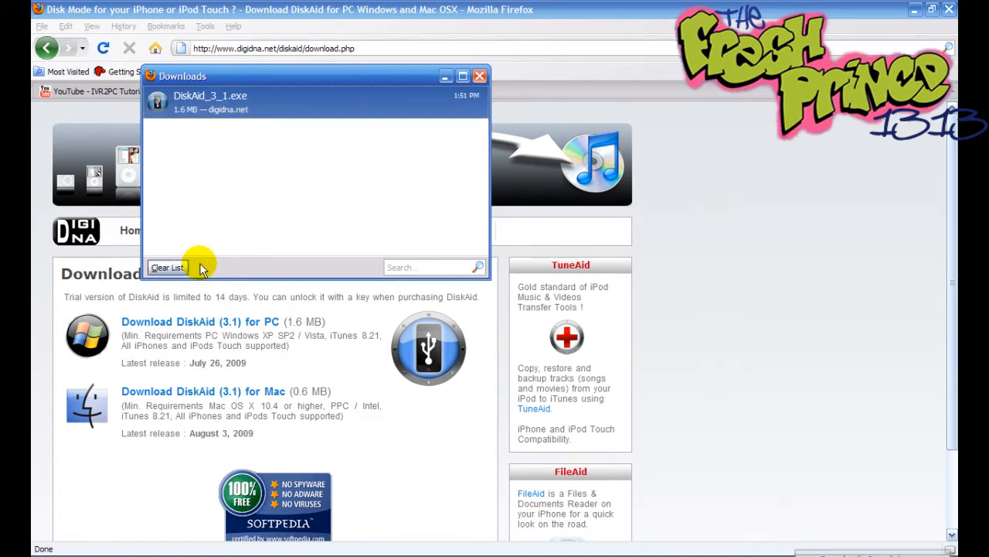
Clear the finished download from the list and select DiskAid_3_1 on the desktop
left_click(480, 76)
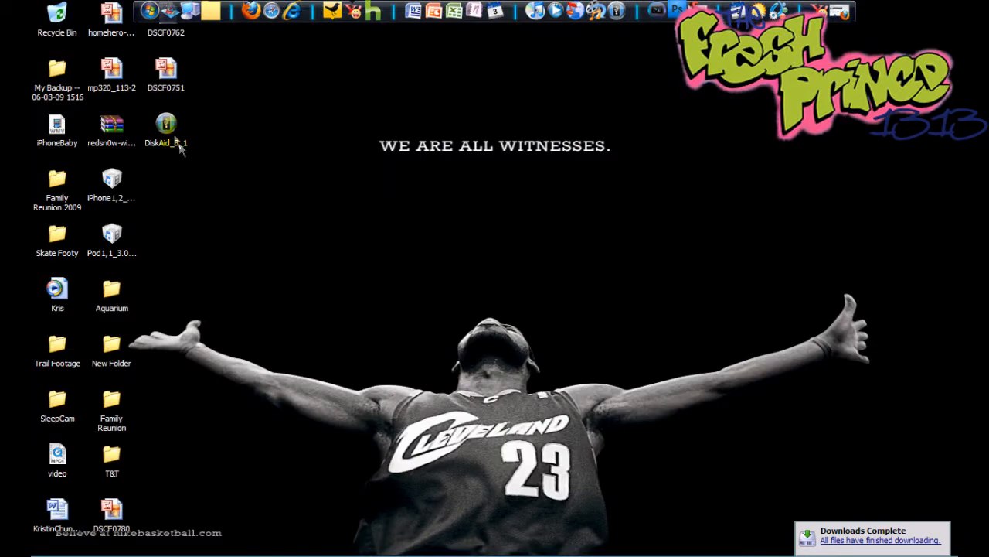
left_click(165, 124)
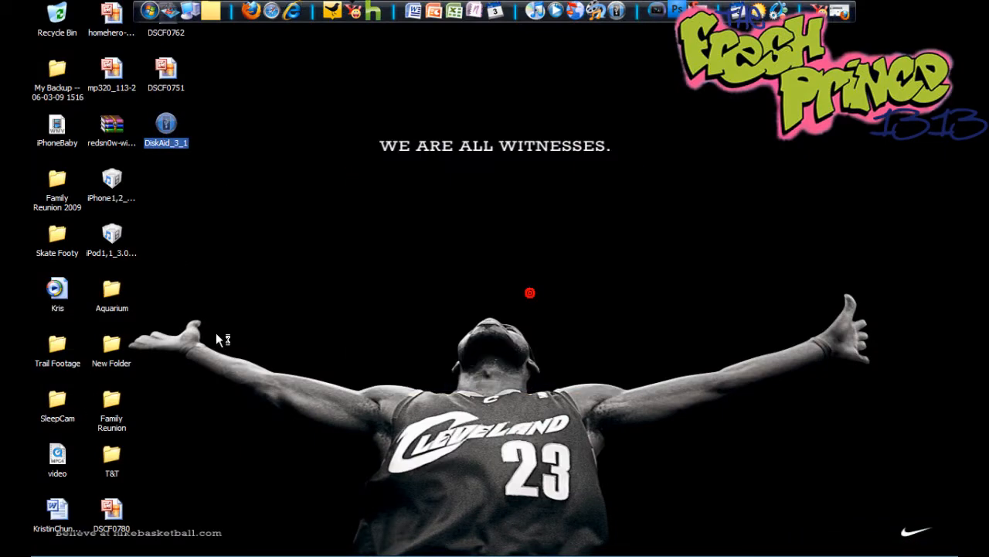
Run the DiskAid_3_1 setup wizard, then confirm deleting the installer from the desktop
double_click(165, 124)
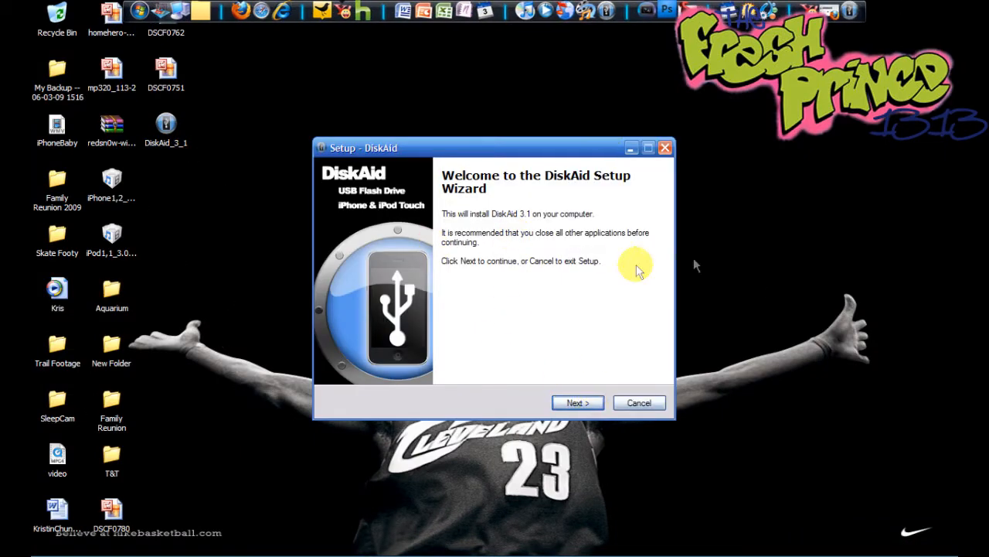
left_click(640, 402)
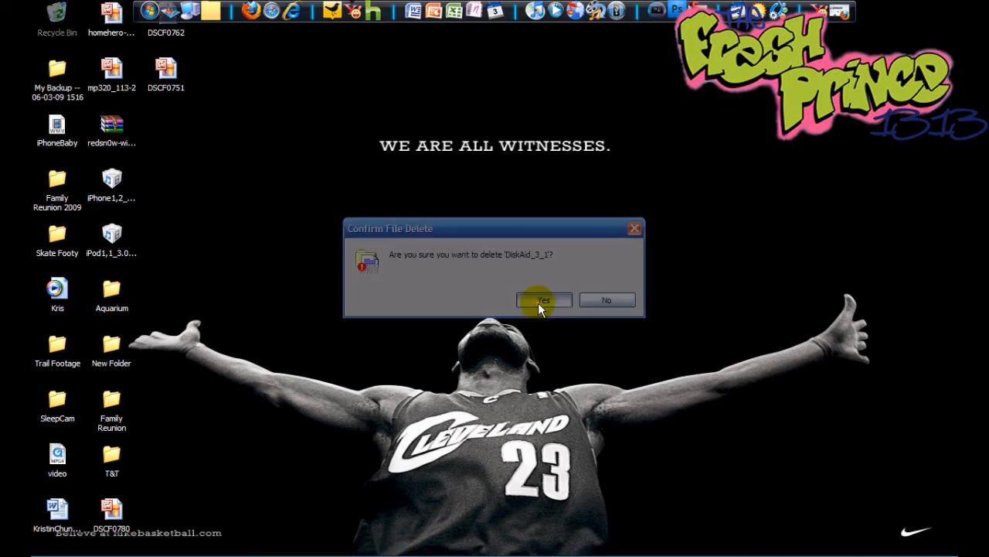
left_click(542, 300)
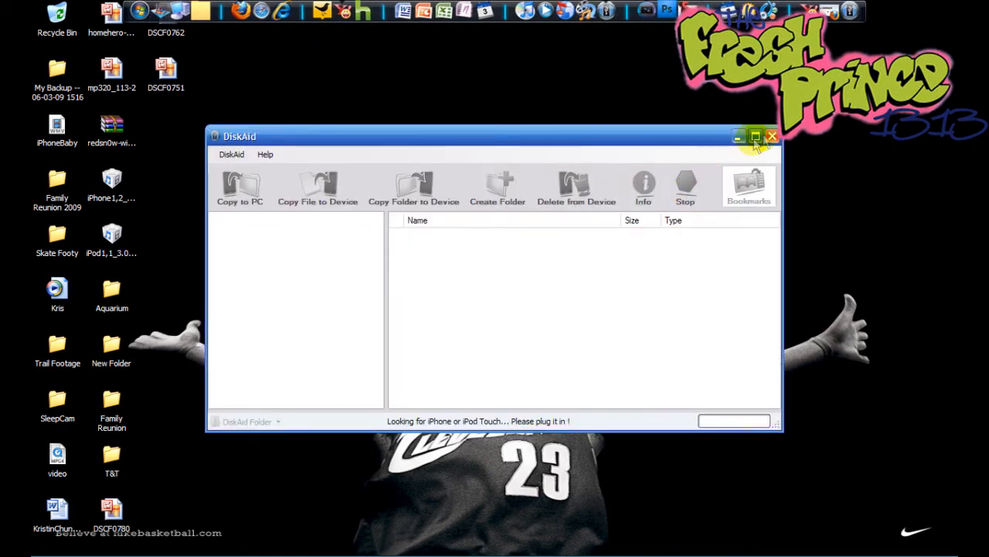
mouse_move(773, 136)
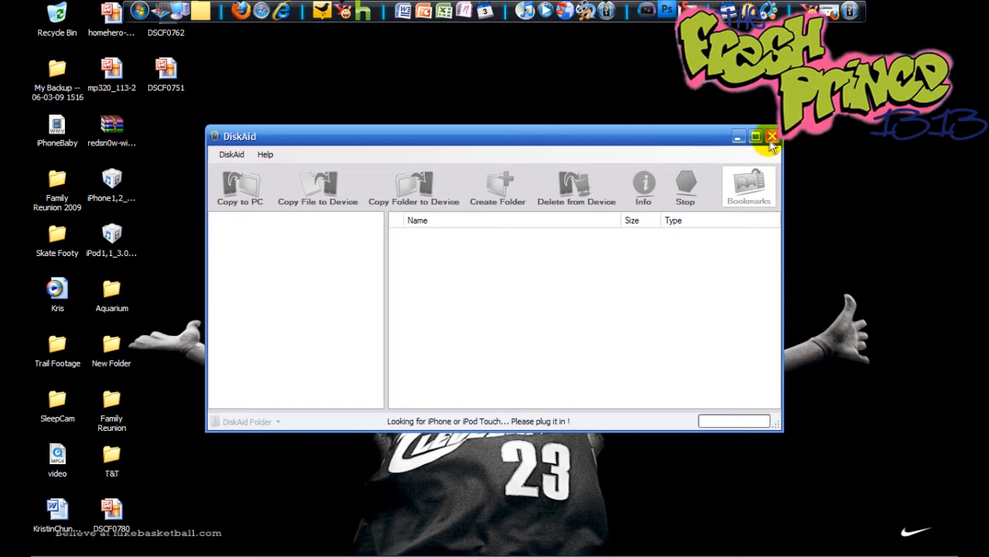
Close the DiskAid window while it still waits for a device
left_click(772, 136)
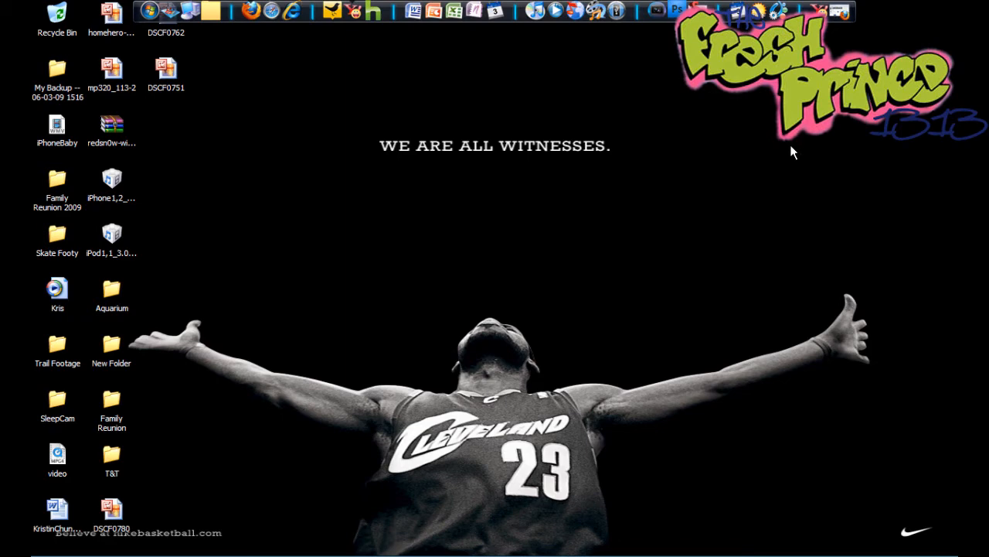
mouse_move(736, 167)
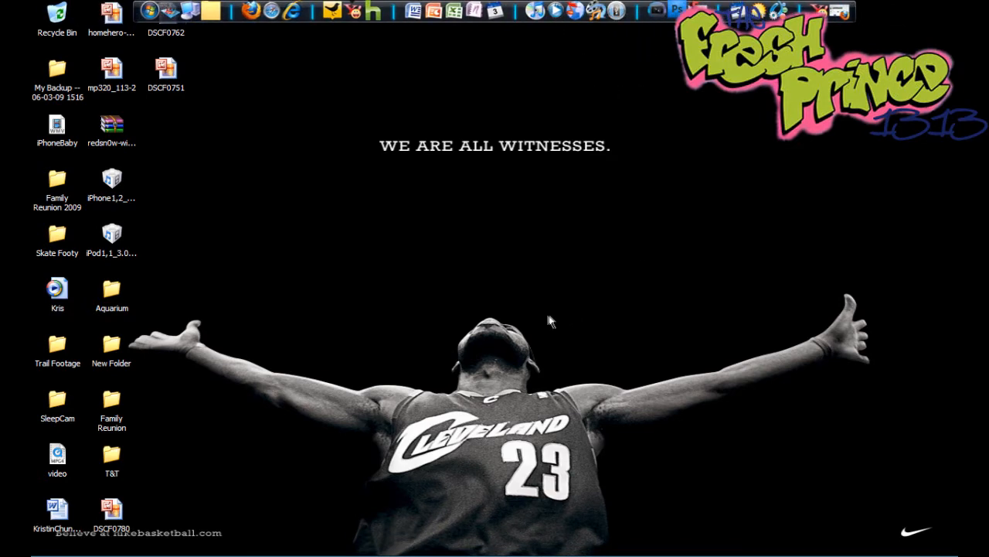
mouse_move(324, 258)
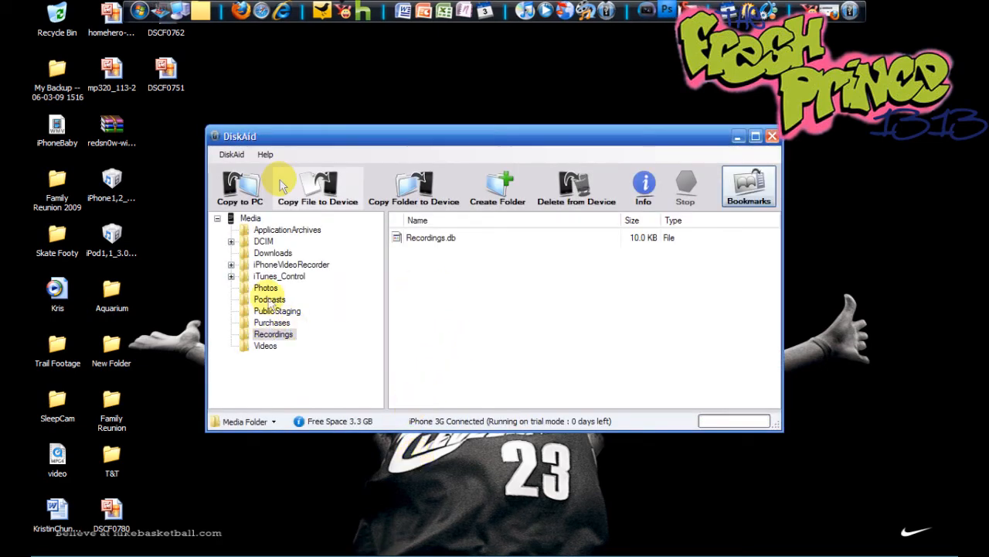
mouse_move(270, 386)
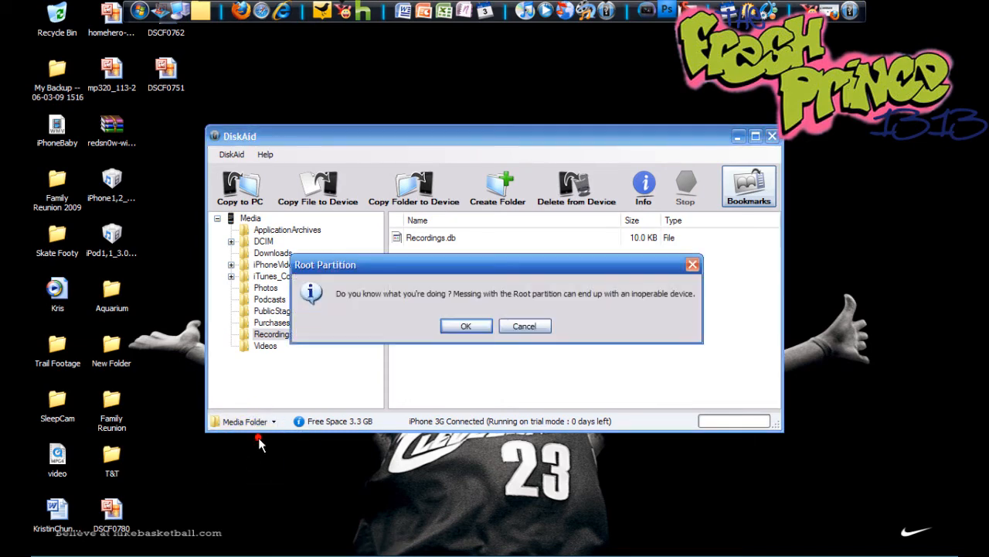
Accept the Root Partition warning, then choose Media Folder from the folder dropdown
left_click(466, 324)
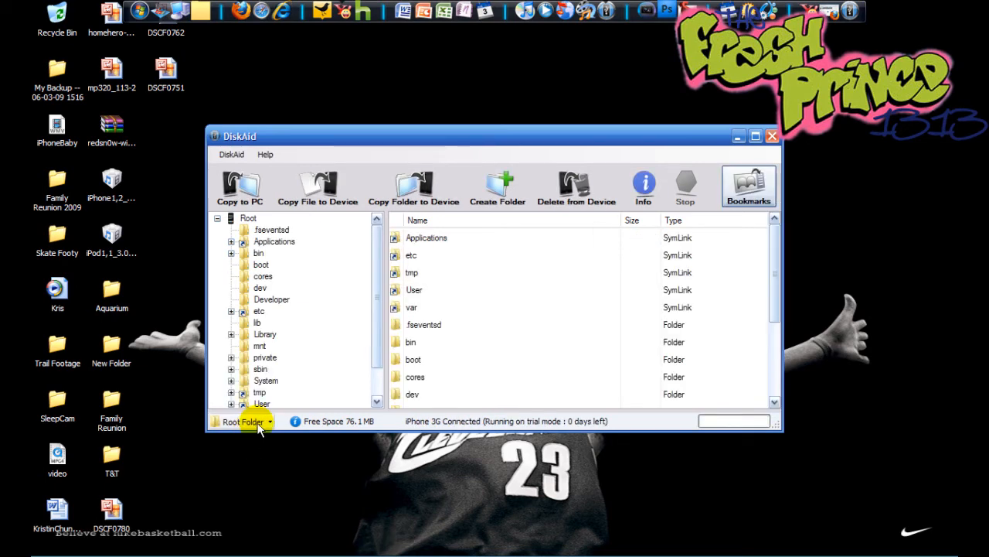
left_click(244, 420)
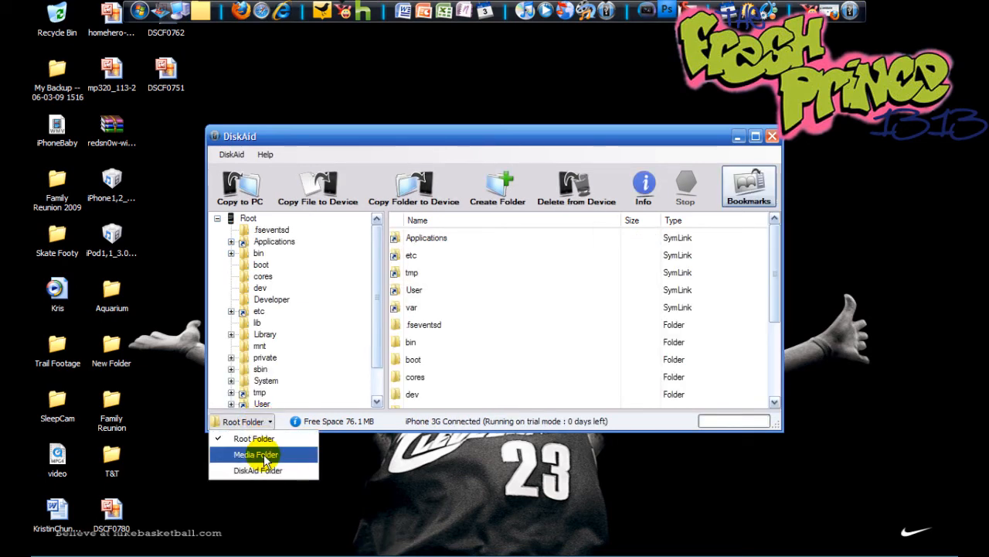
left_click(255, 455)
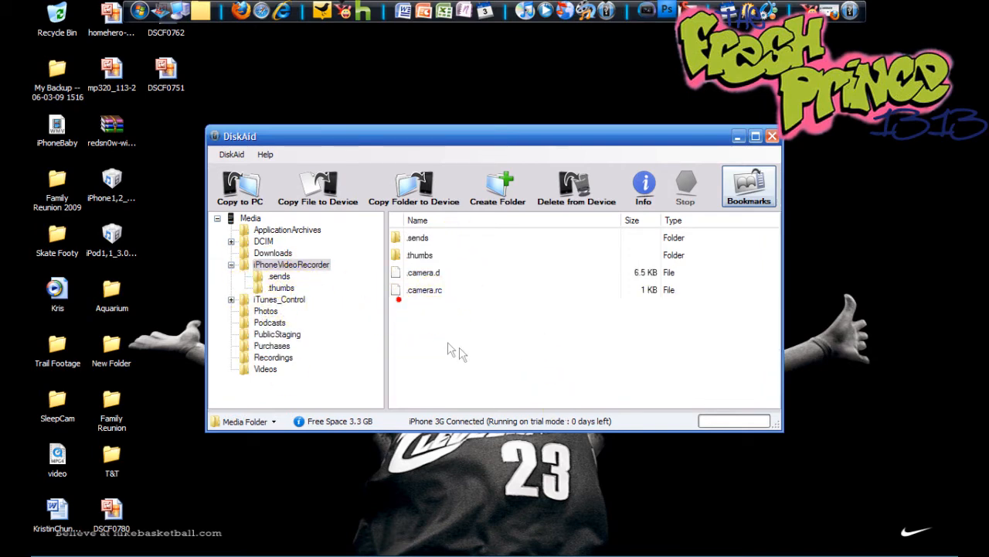
mouse_move(433, 395)
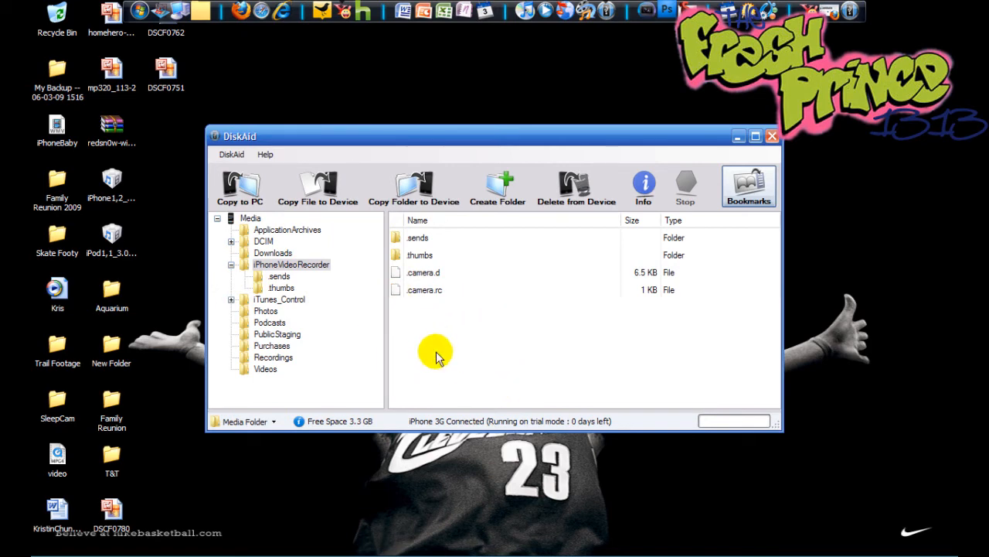
mouse_move(458, 340)
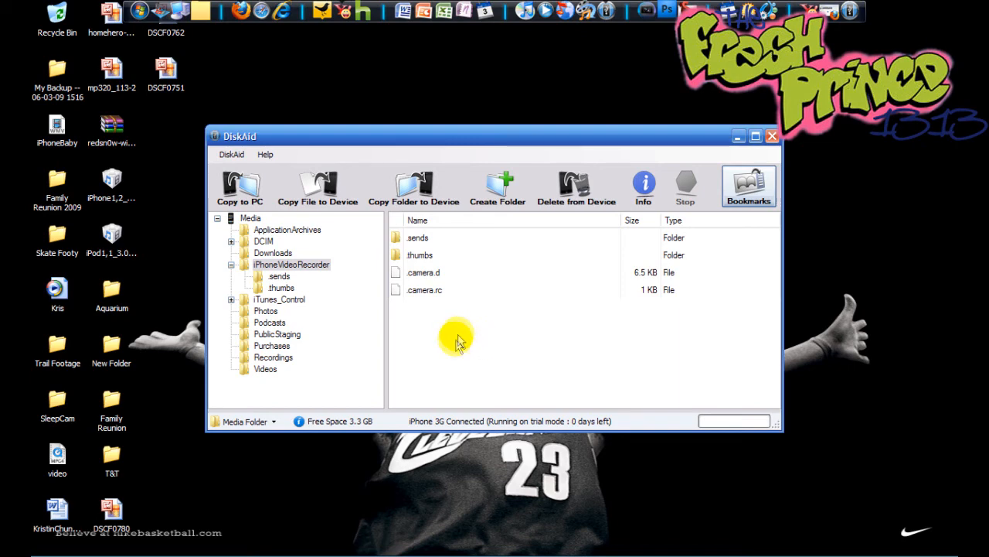
mouse_move(398, 320)
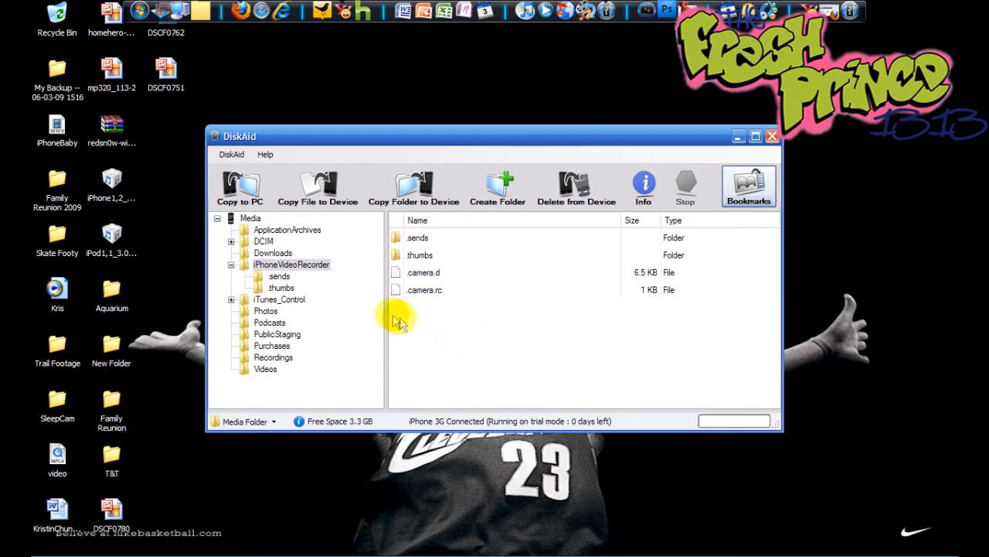
mouse_move(442, 318)
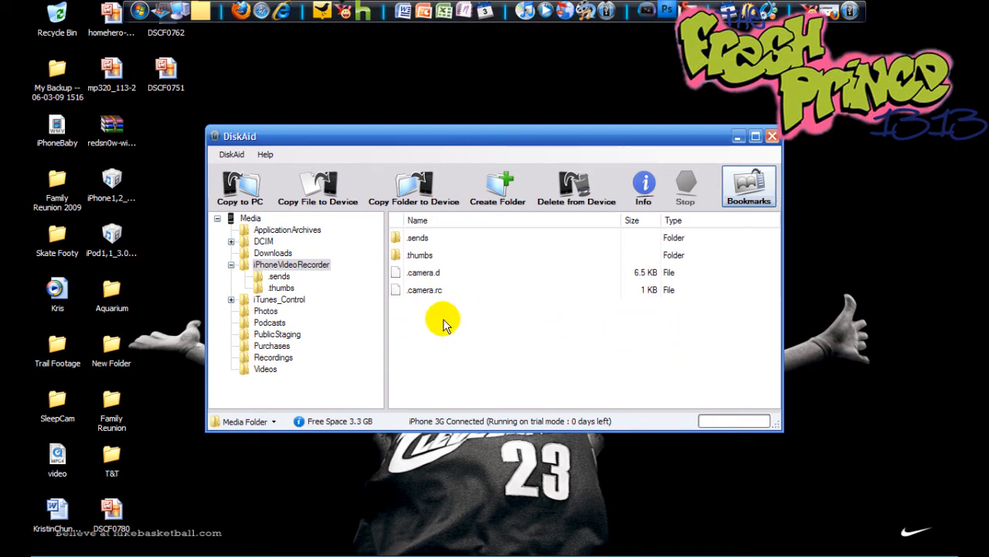
mouse_move(189, 290)
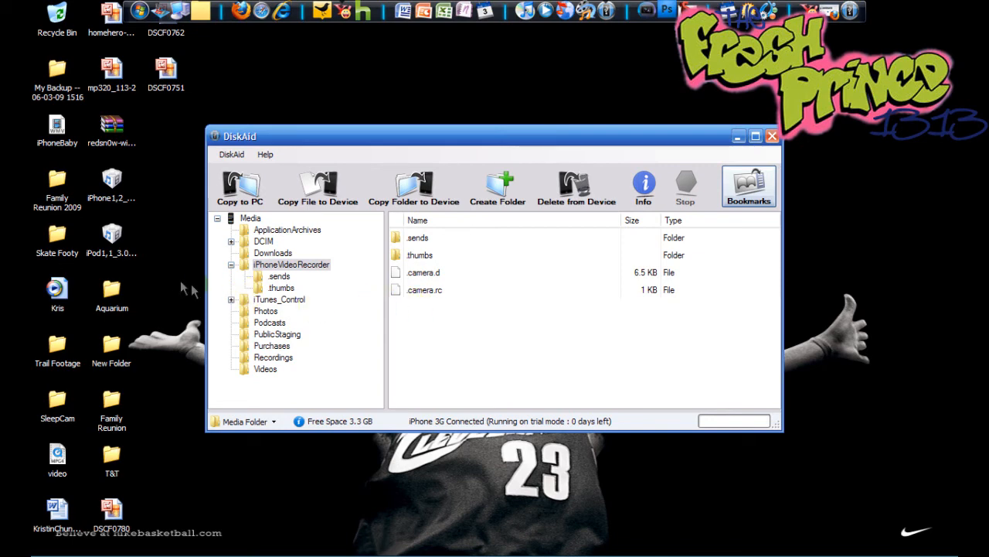
mouse_move(170, 300)
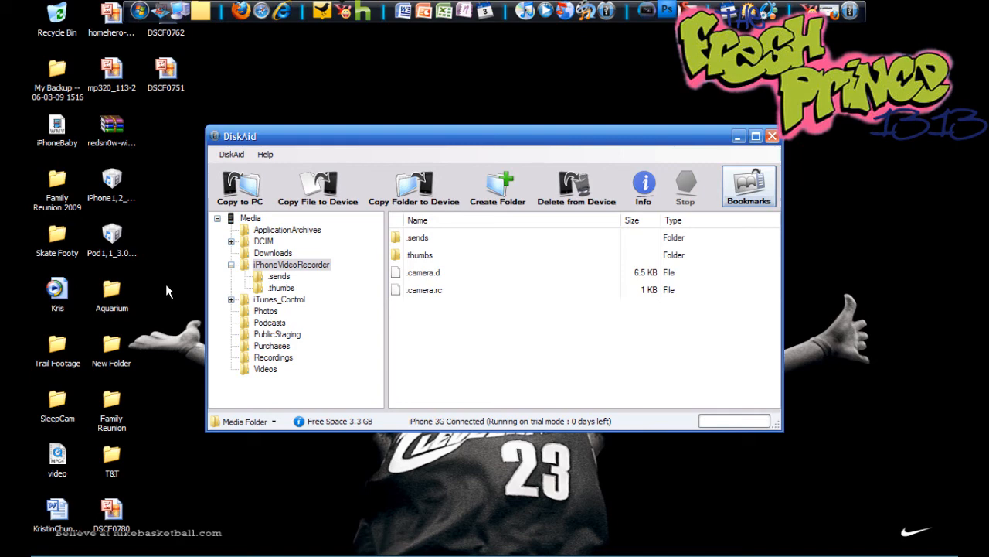
mouse_move(425, 364)
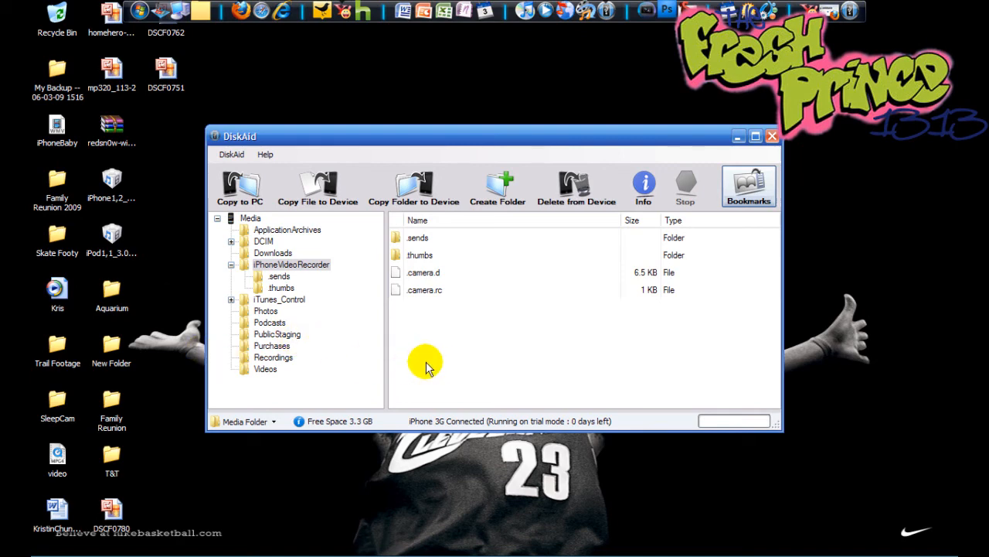
mouse_move(488, 371)
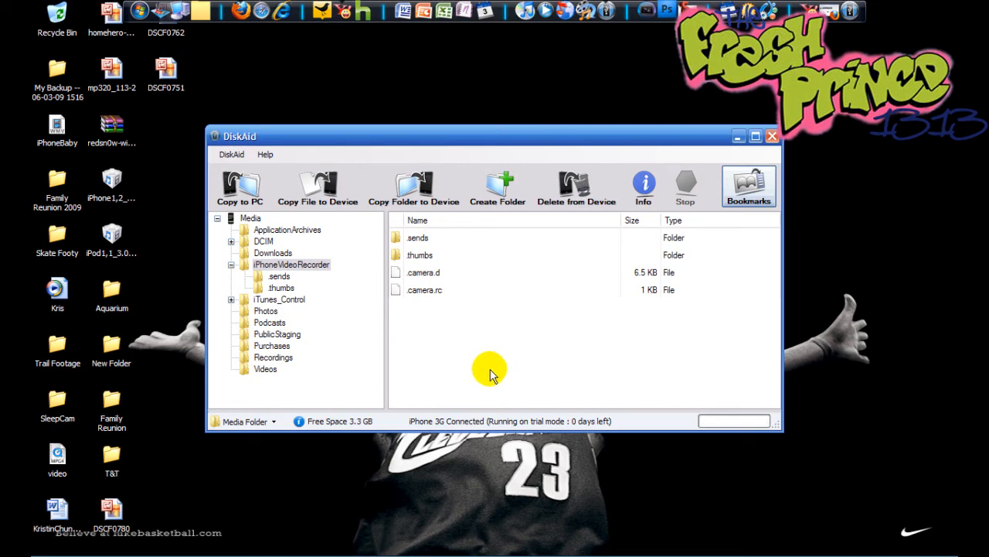
mouse_move(378, 158)
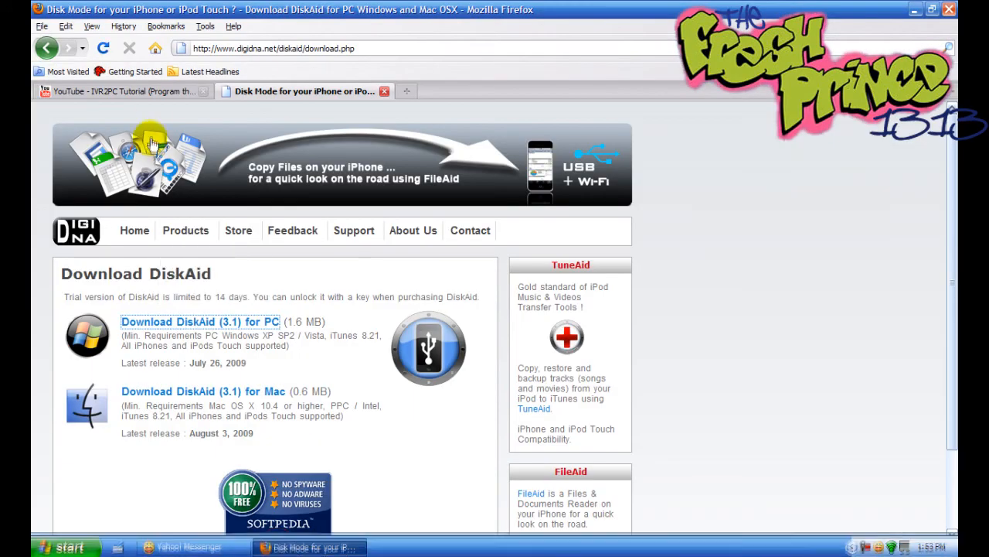
Return to the YouTube IVR2PC Tutorial tab
left_click(121, 91)
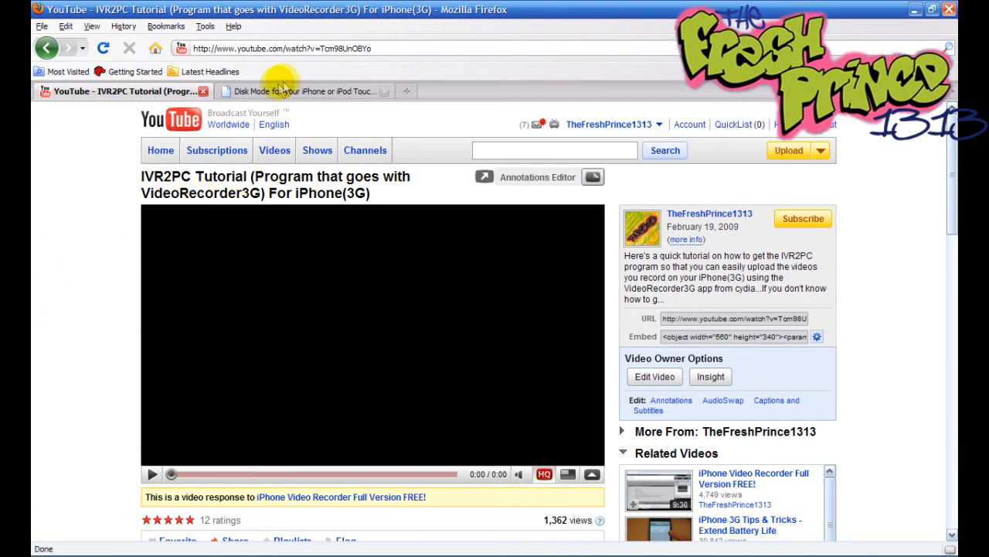
mouse_move(114, 238)
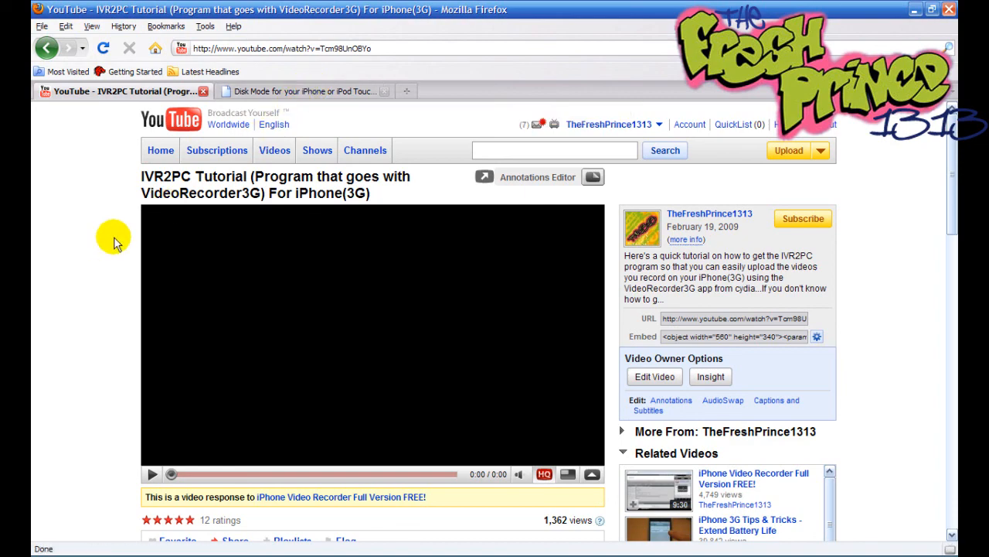
mouse_move(106, 244)
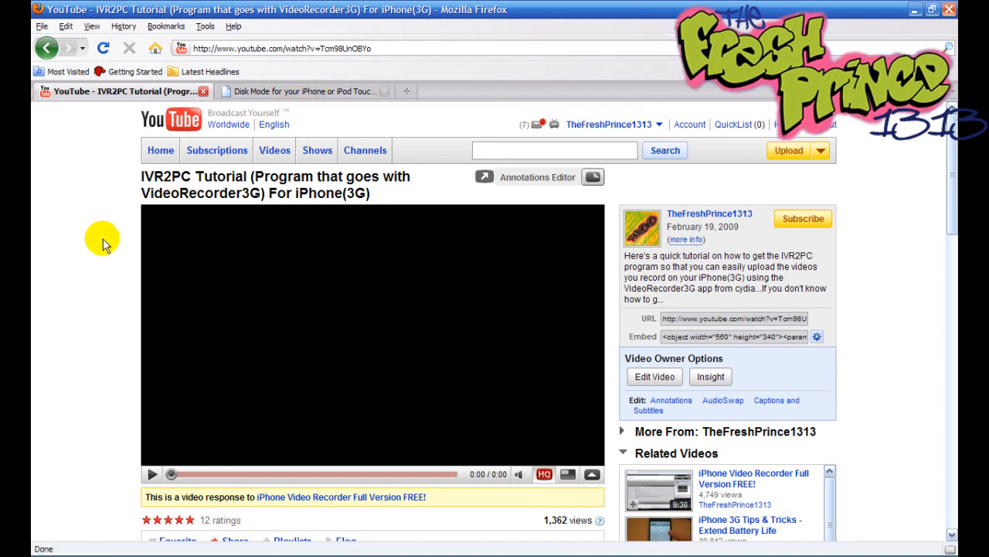